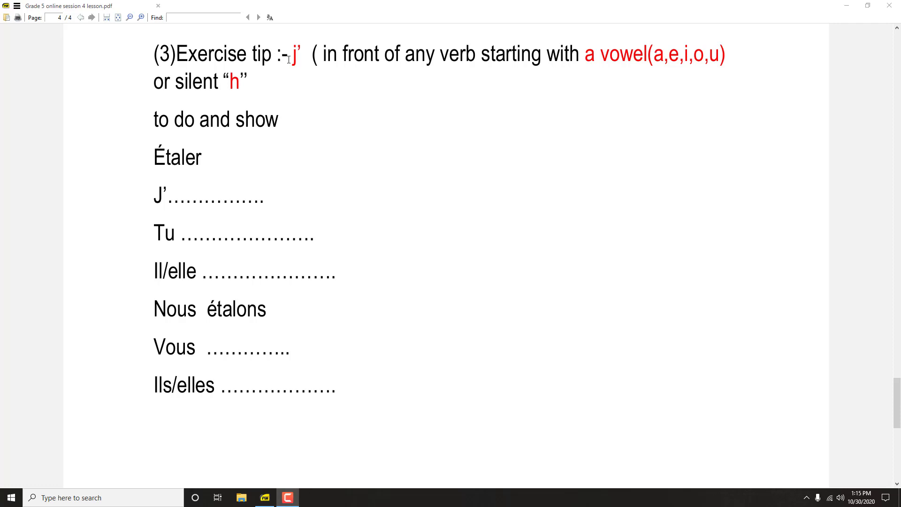
pyautogui.moveTo(338, 65)
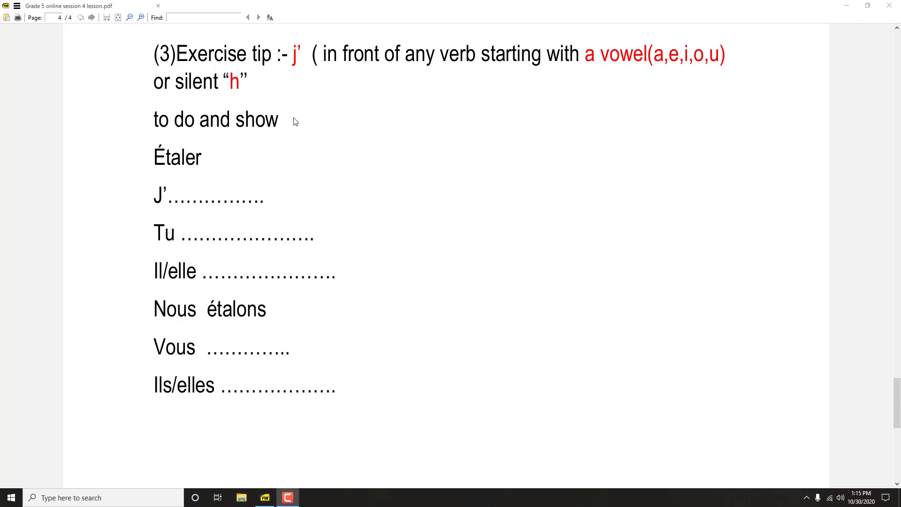
pyautogui.moveTo(162, 214)
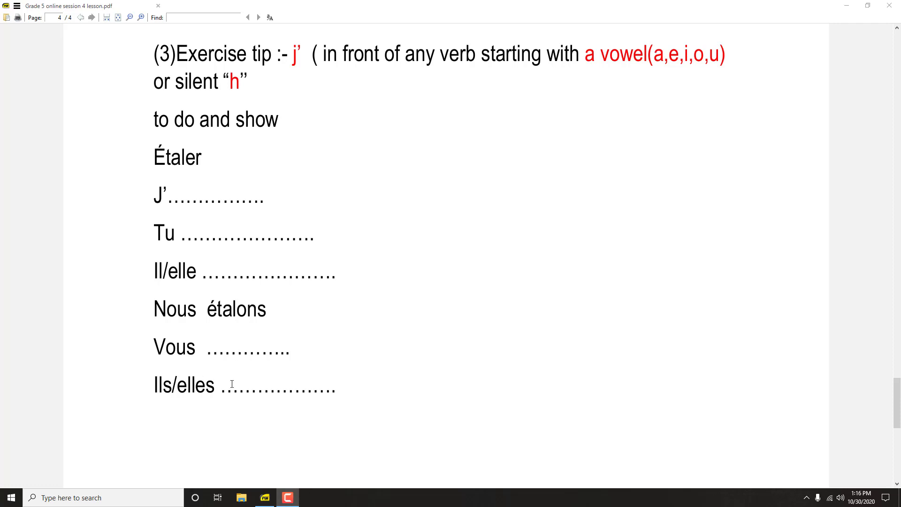
pyautogui.scroll(-3)
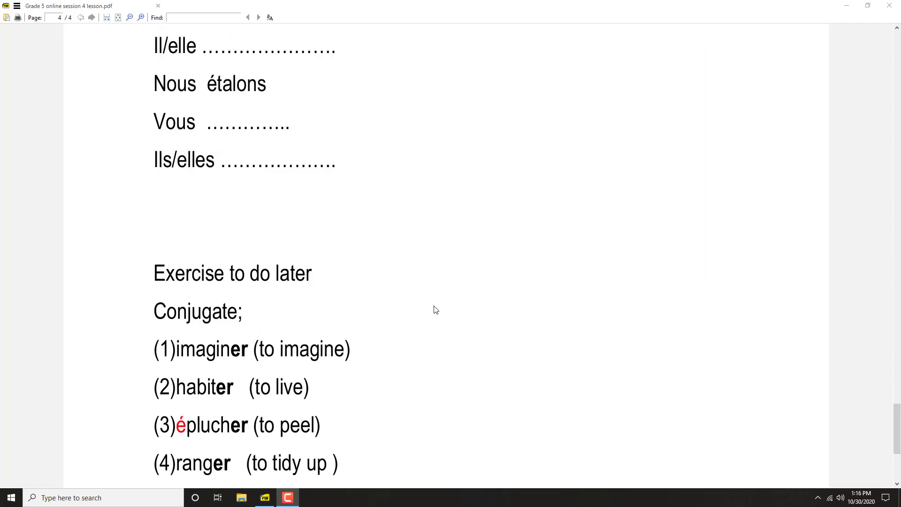
pyautogui.scroll(-3)
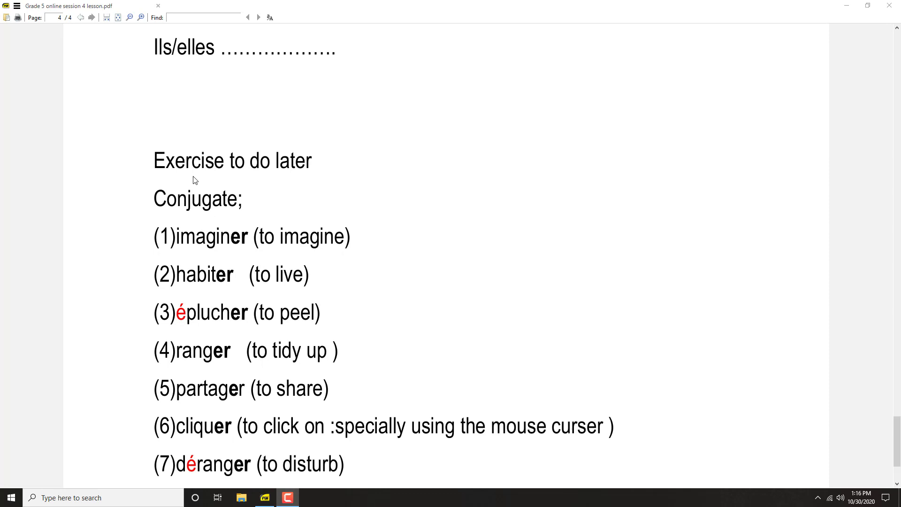
pyautogui.moveTo(252, 237)
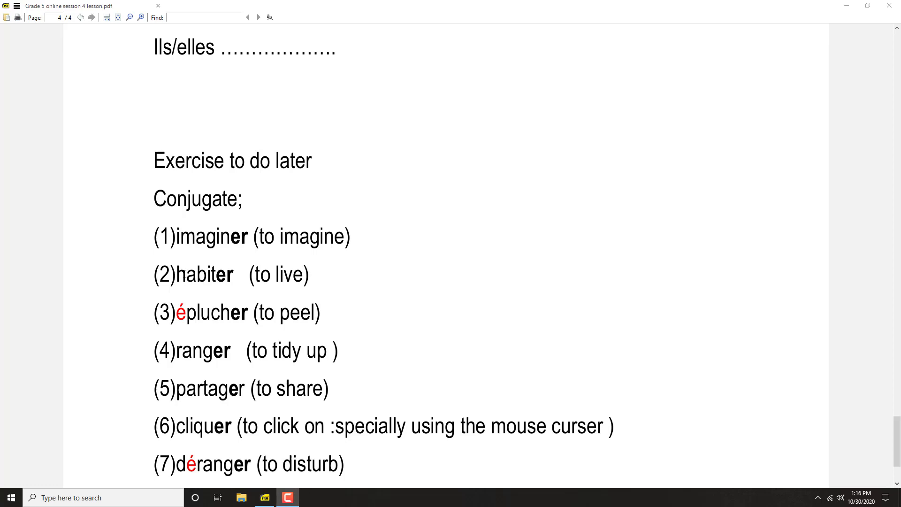
pyautogui.moveTo(188, 339)
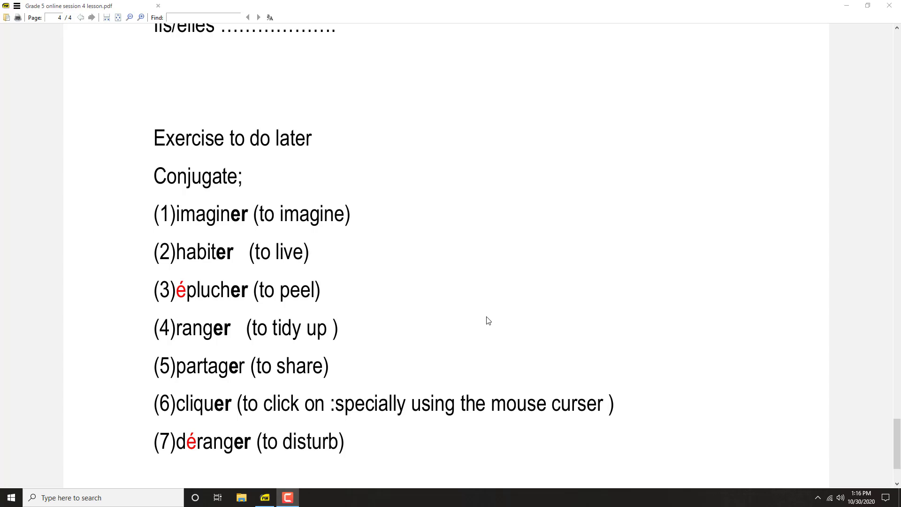
pyautogui.moveTo(483, 321)
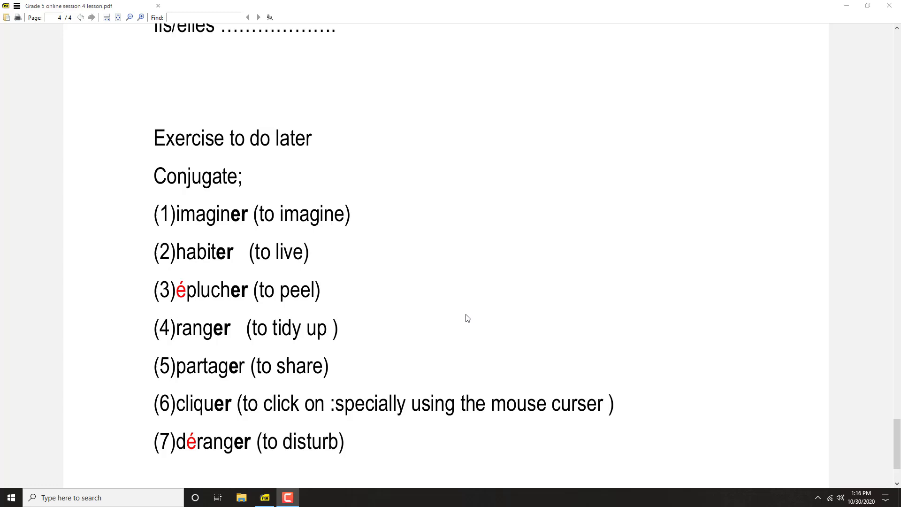
pyautogui.moveTo(265, 223)
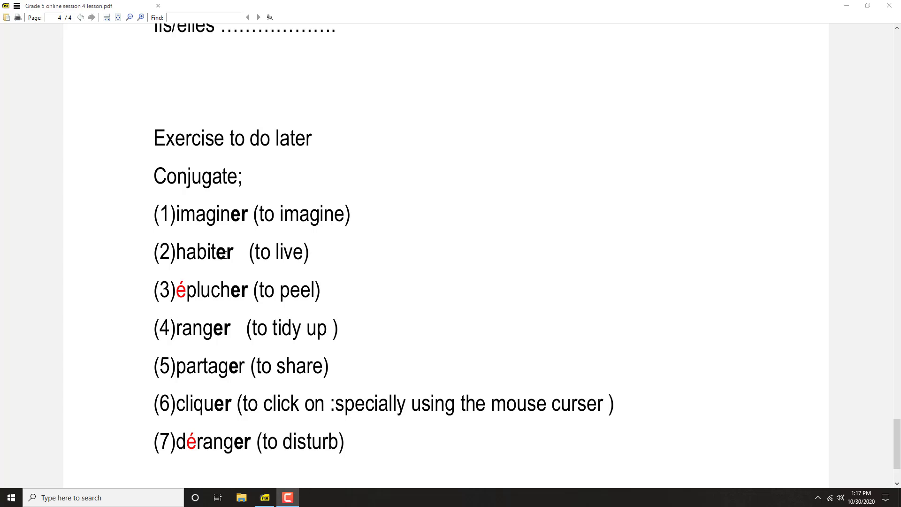
pyautogui.moveTo(199, 260)
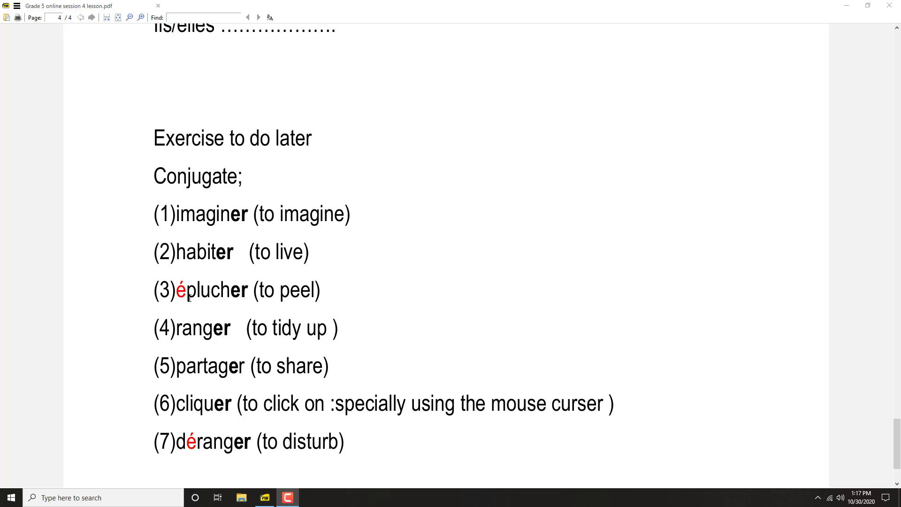
pyautogui.moveTo(235, 296)
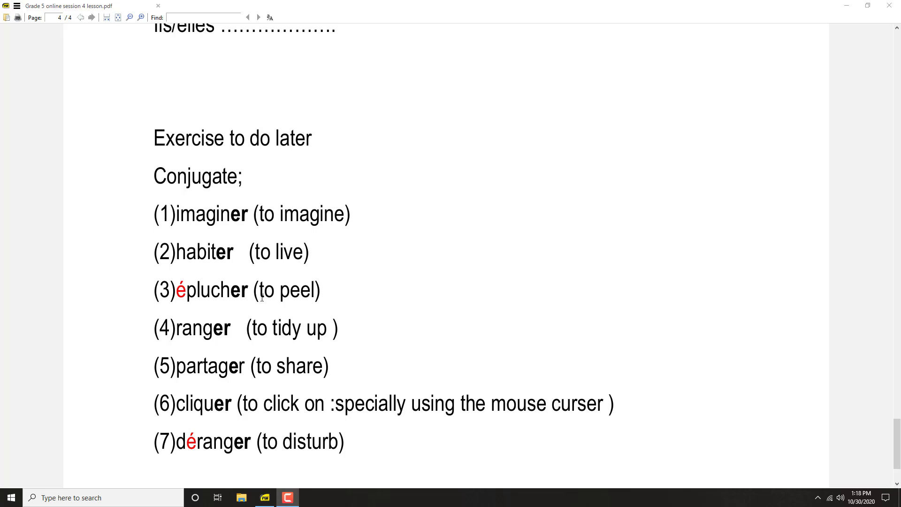
pyautogui.moveTo(297, 263)
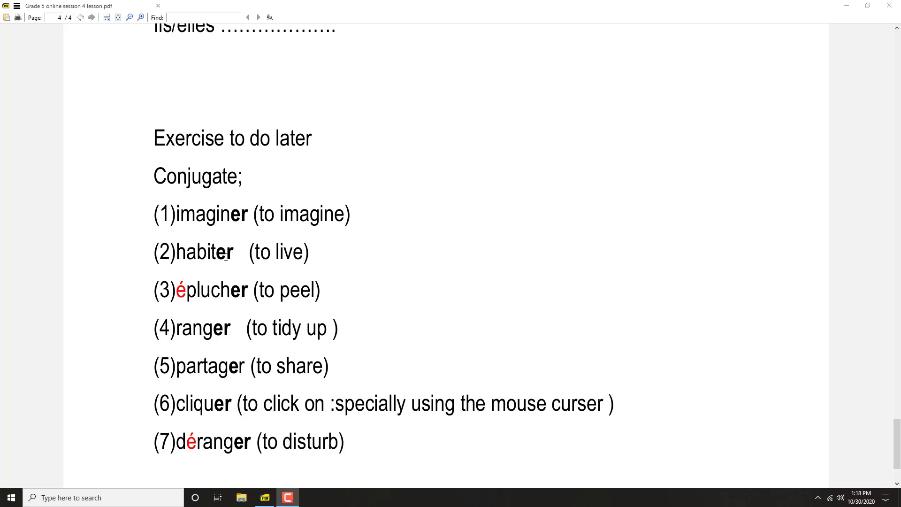
pyautogui.moveTo(383, 259)
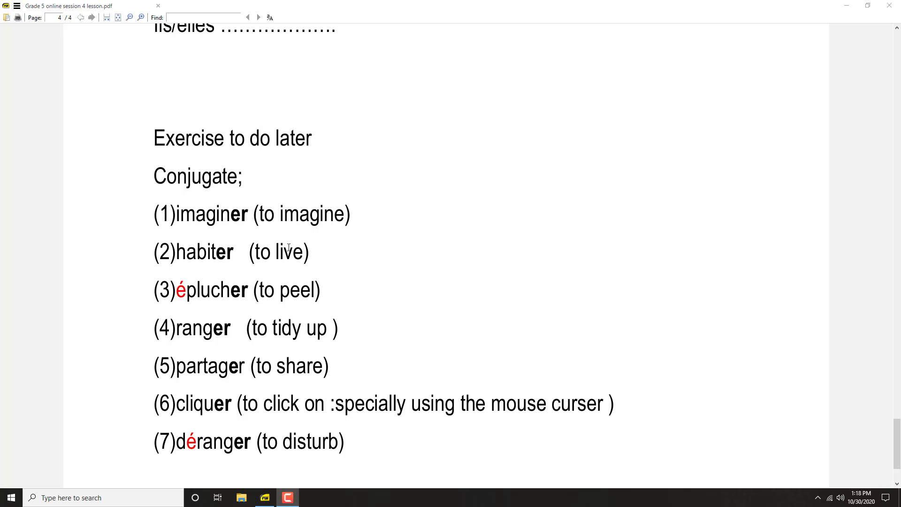
pyautogui.moveTo(201, 257)
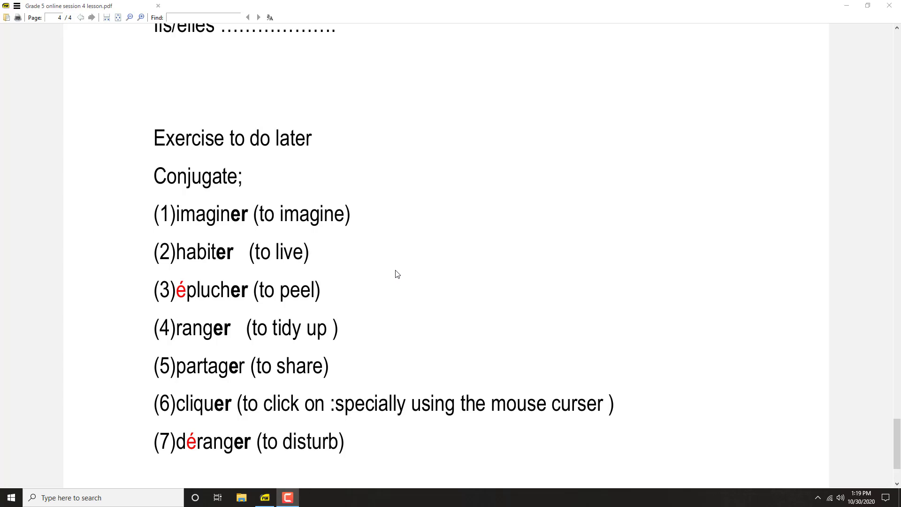
pyautogui.moveTo(344, 306)
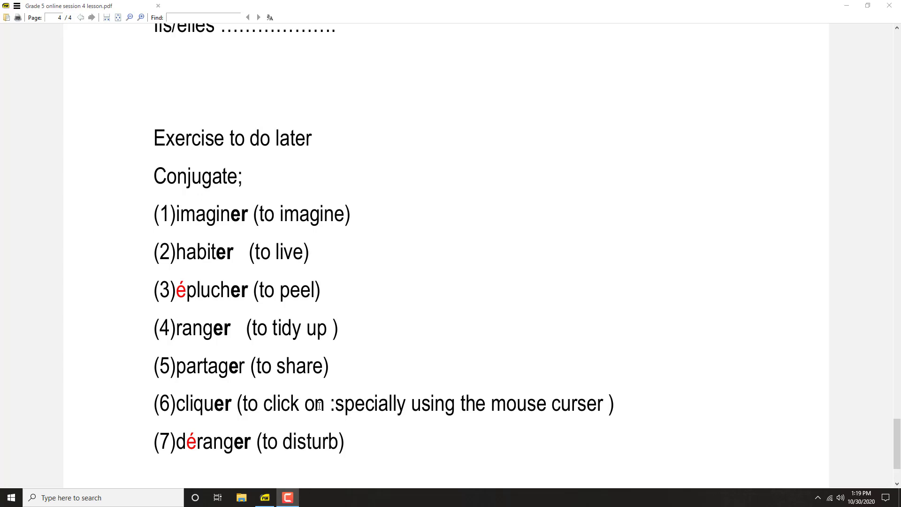
pyautogui.moveTo(319, 236)
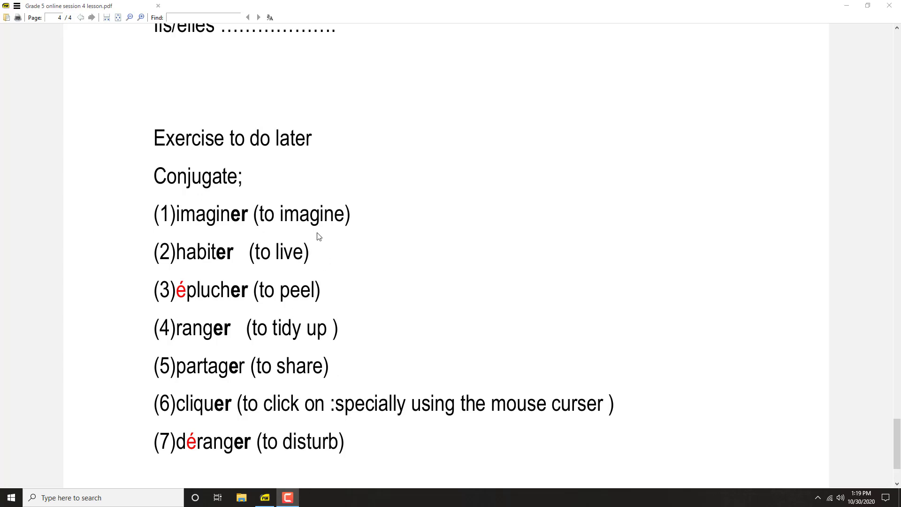
pyautogui.moveTo(330, 237)
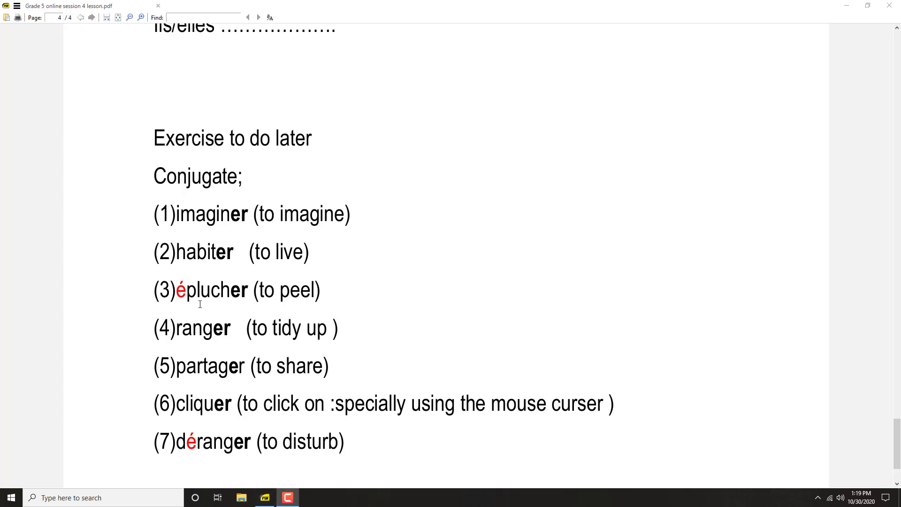
pyautogui.moveTo(216, 367)
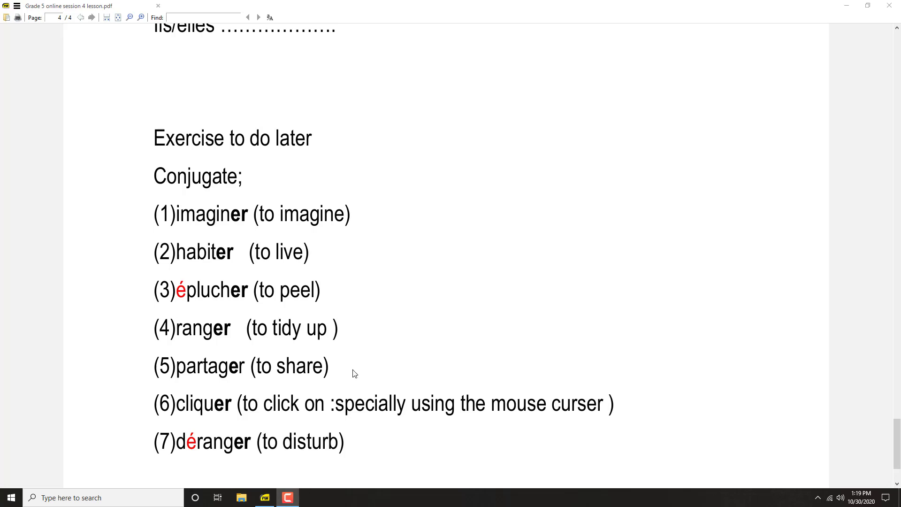
pyautogui.moveTo(235, 464)
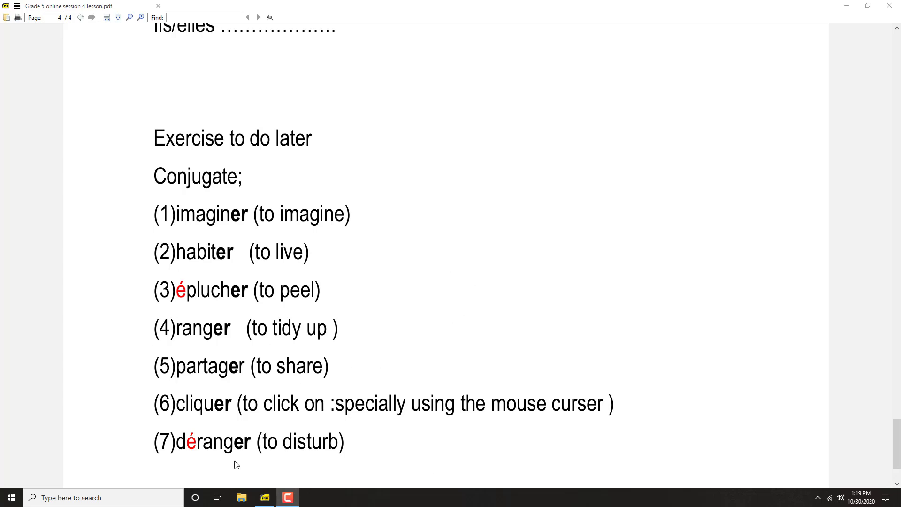
pyautogui.moveTo(294, 465)
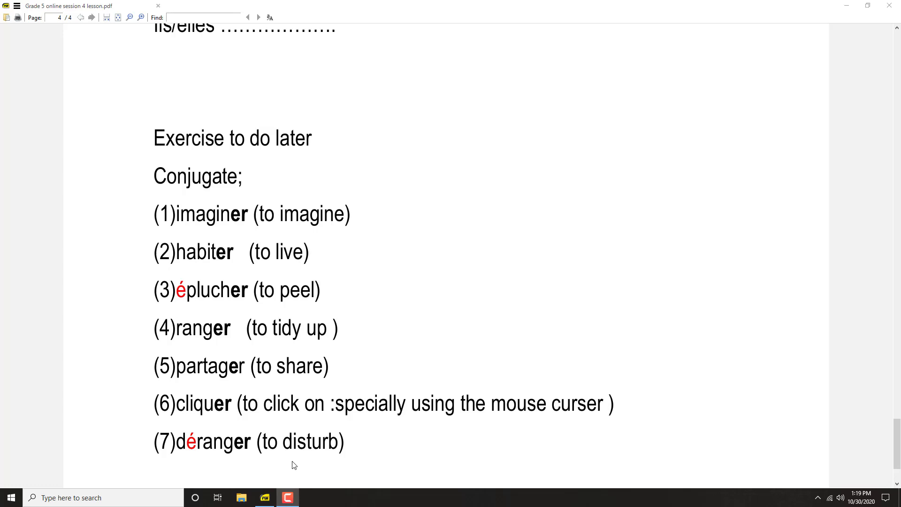
pyautogui.moveTo(298, 276)
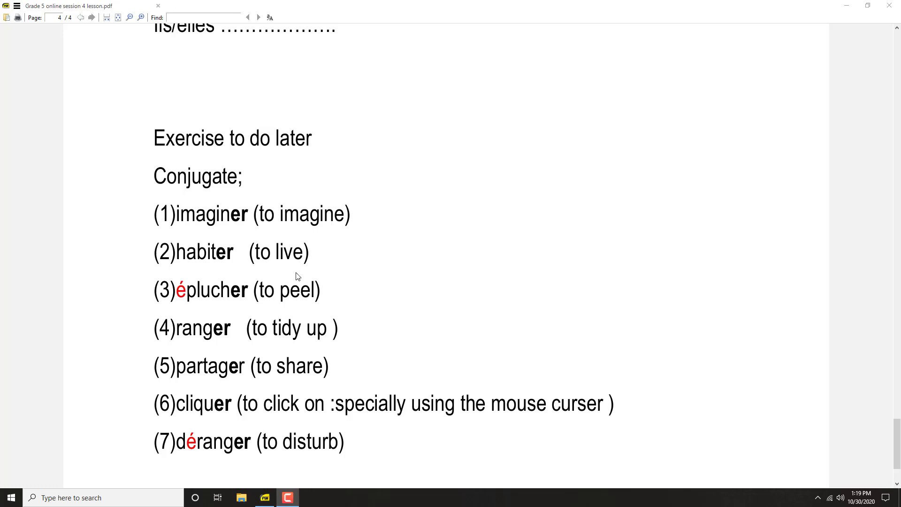
pyautogui.moveTo(360, 435)
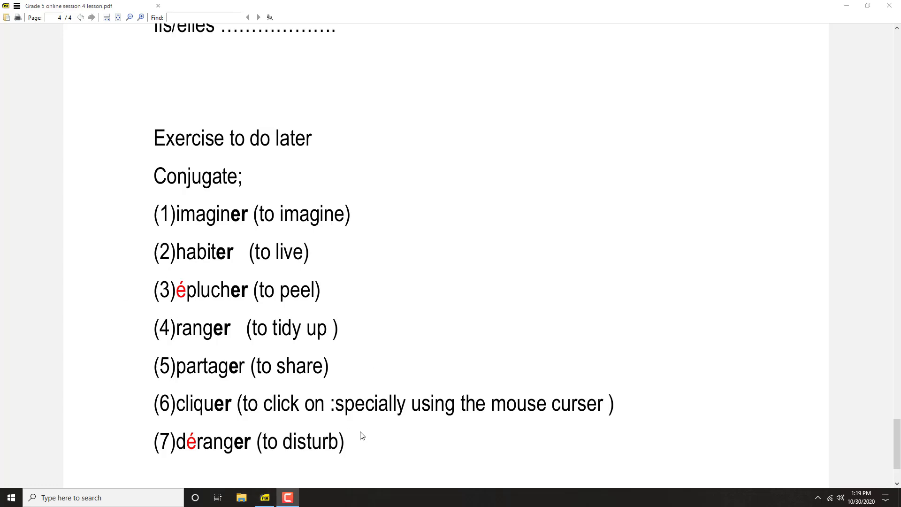
pyautogui.moveTo(245, 454)
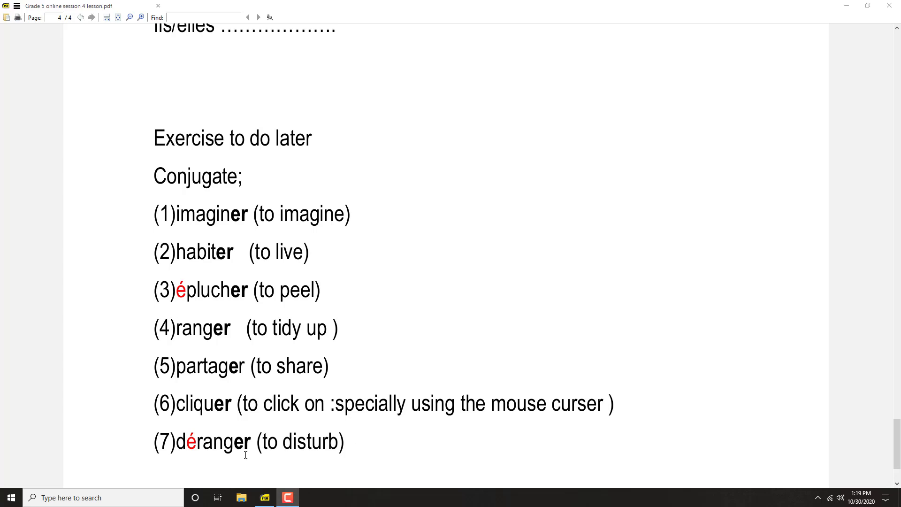